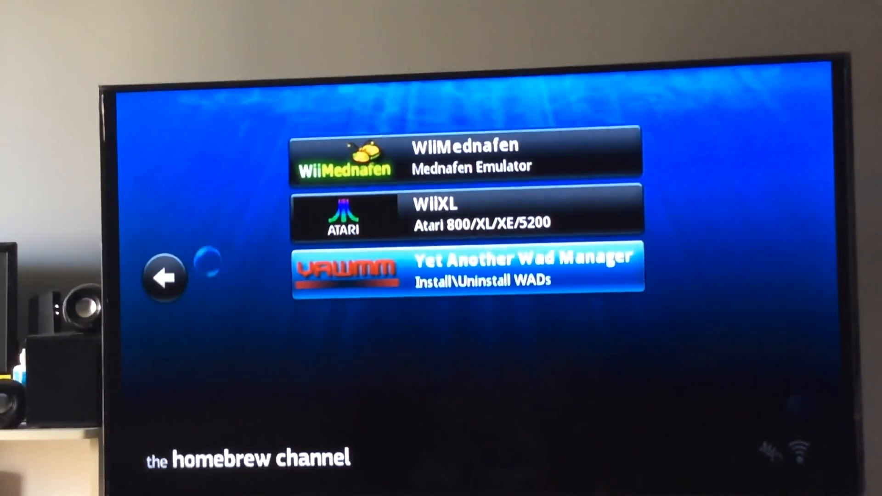
Exit the Homebrew Channel to the Wii System Menu via its home menu
left_click(165, 278)
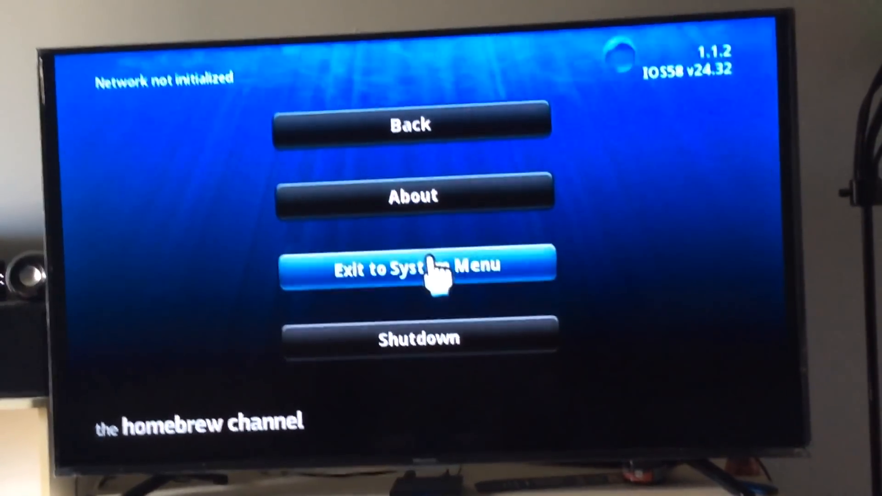
left_click(418, 265)
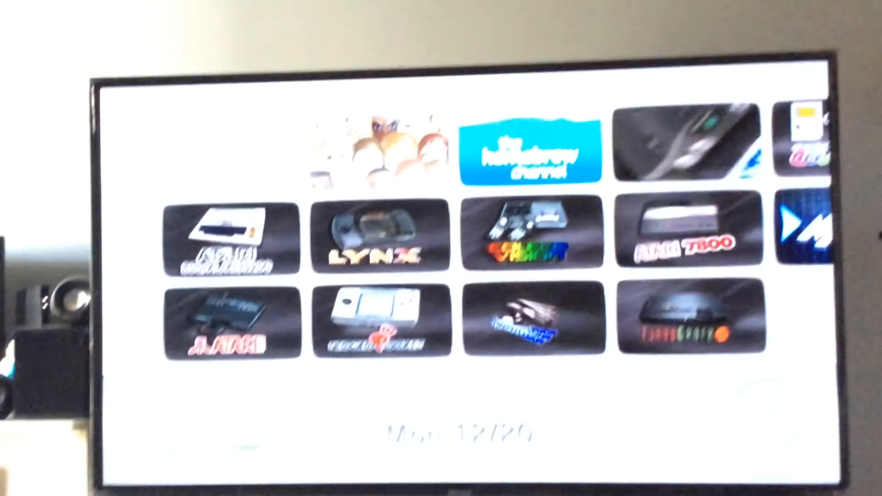